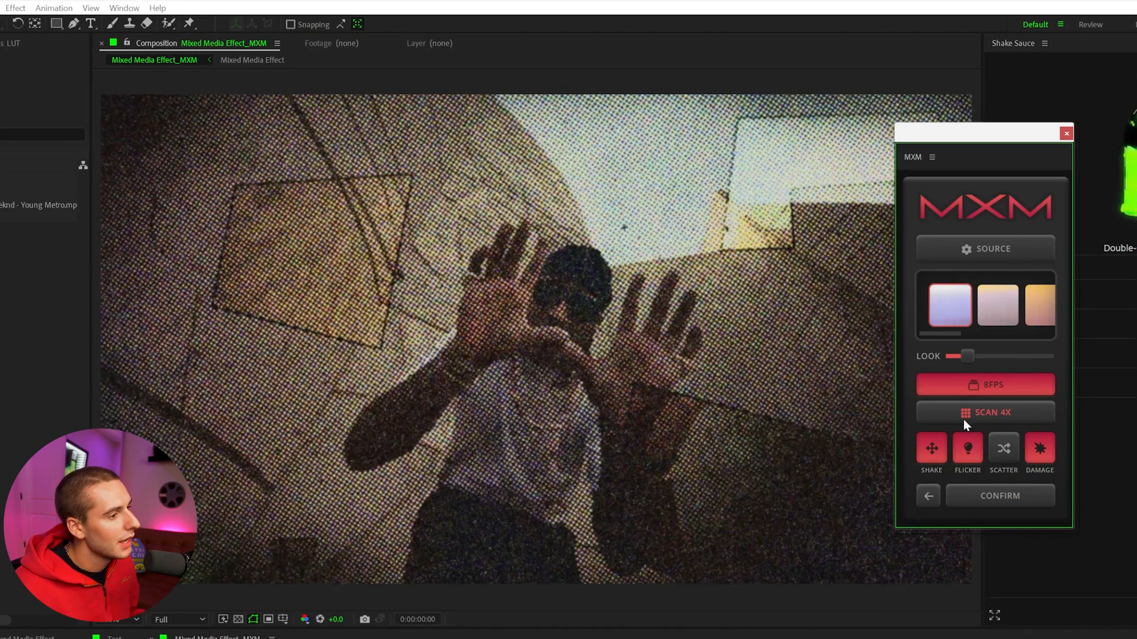
# Switch the MXM scan halftone to 2X, turn damage off, and confirm the look
pyautogui.click(985, 412)
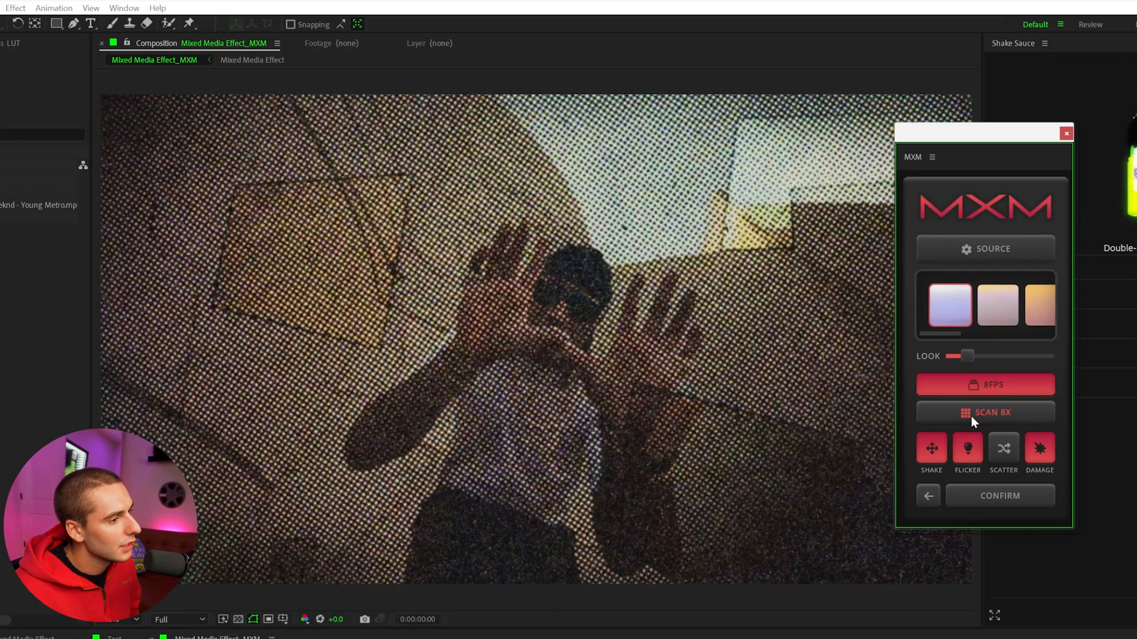
pyautogui.click(984, 412)
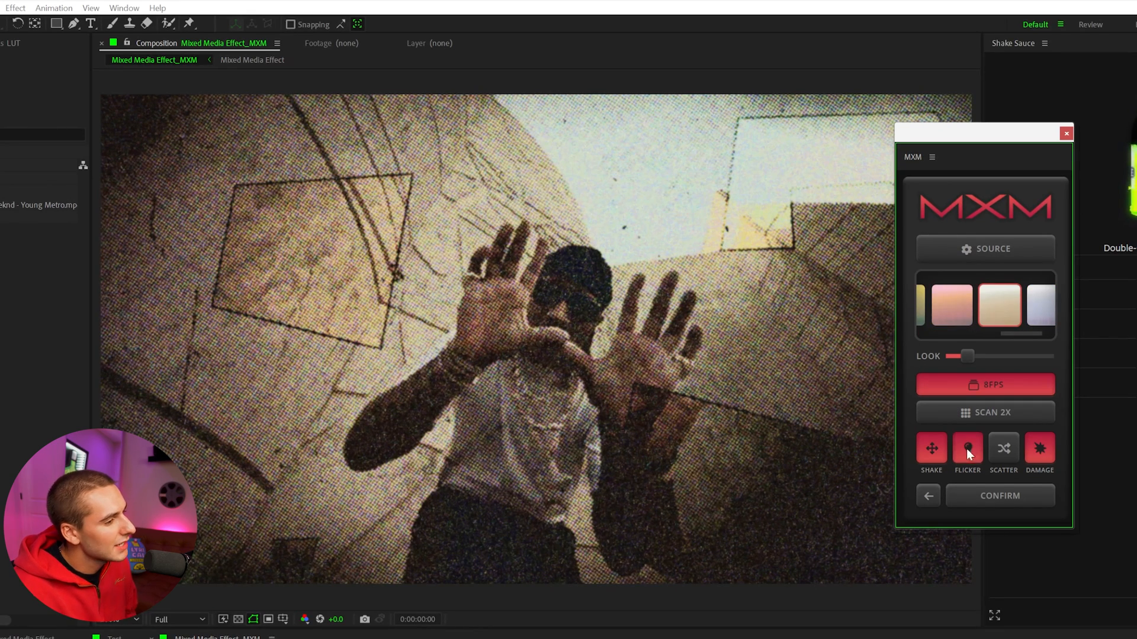
pyautogui.click(1040, 448)
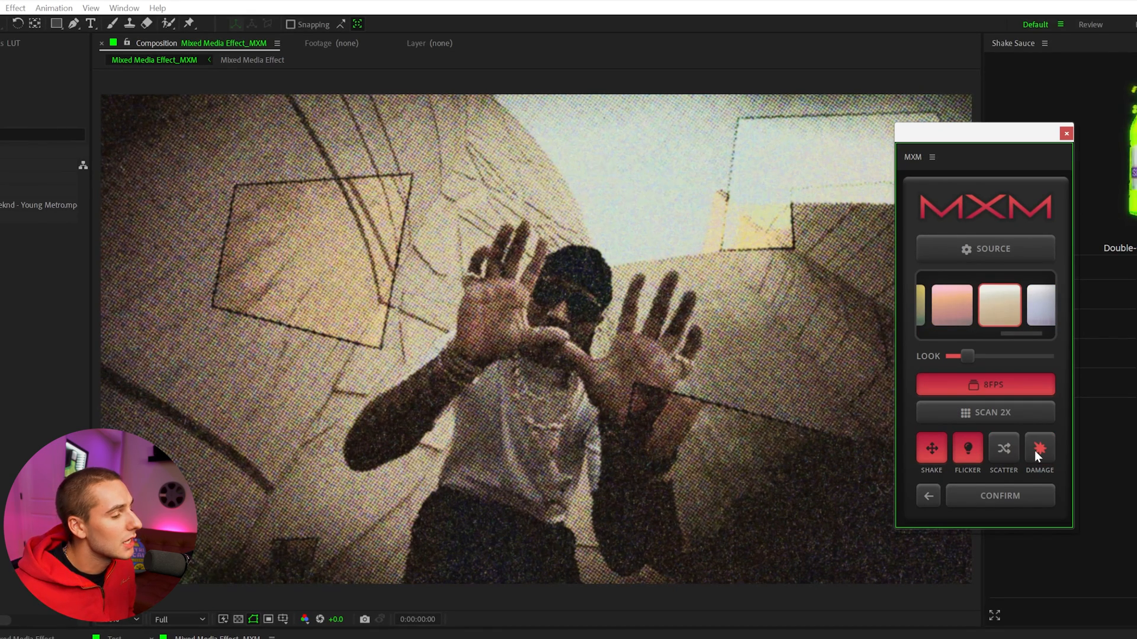
pyautogui.click(1039, 449)
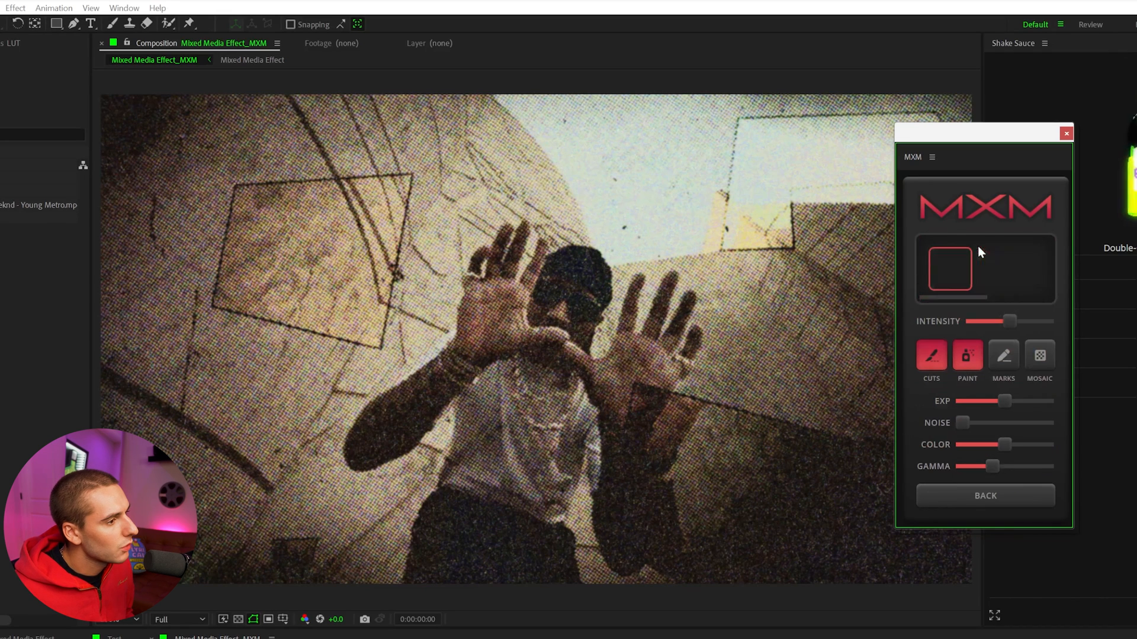
# Choose the third paper texture at maximum intensity with marks and mosaic enabled
pyautogui.click(1022, 269)
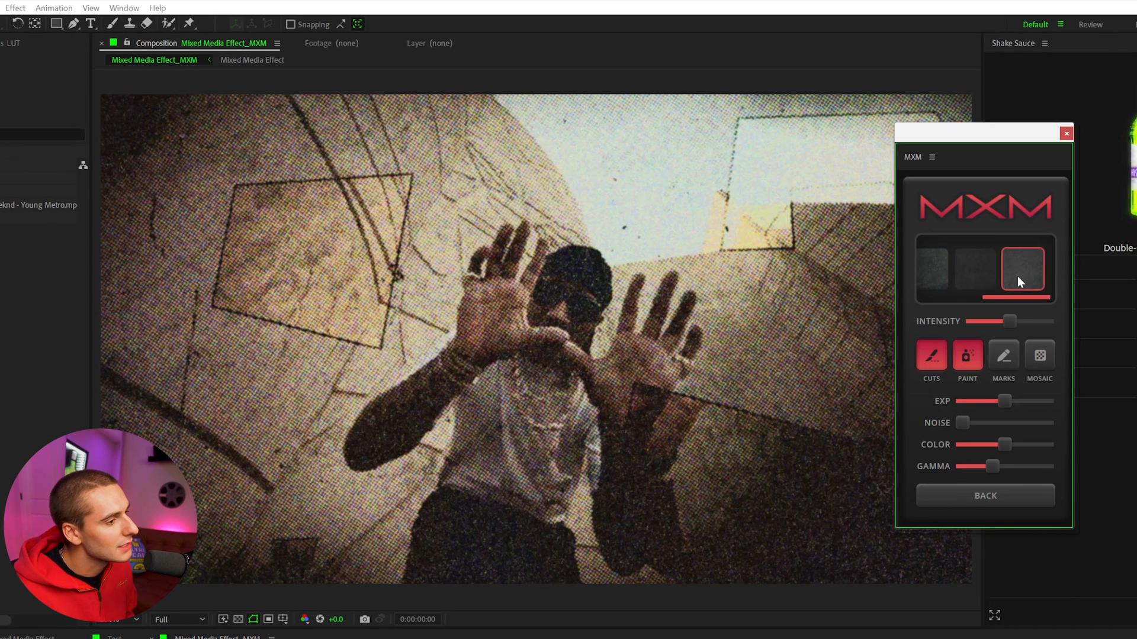
pyautogui.moveTo(1008, 321); pyautogui.dragTo(1044, 321)
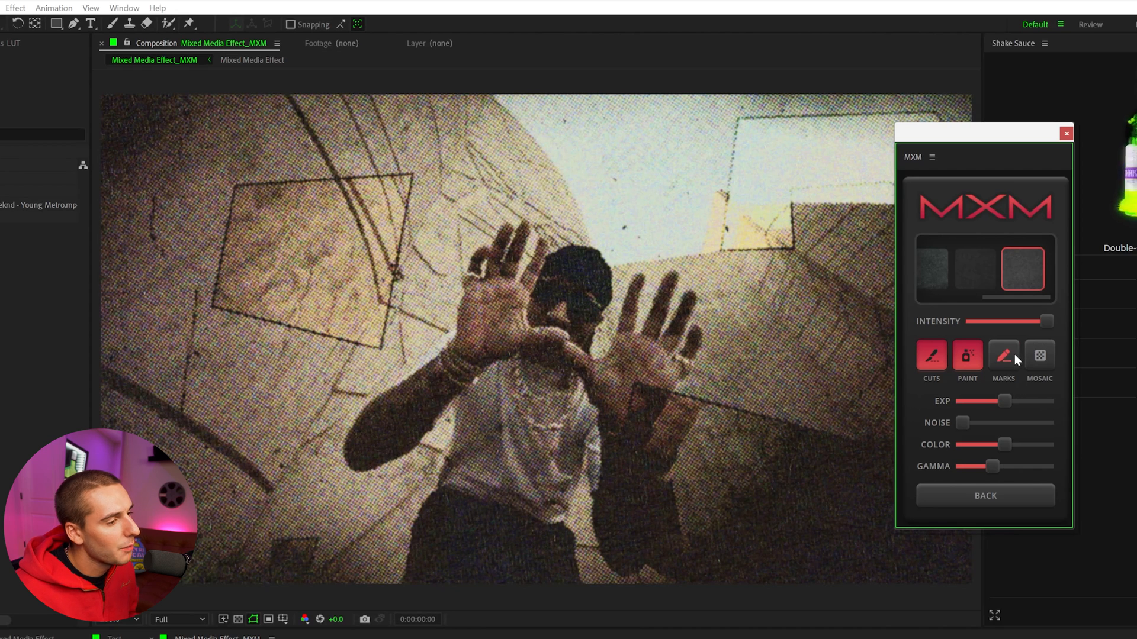
pyautogui.click(1004, 355)
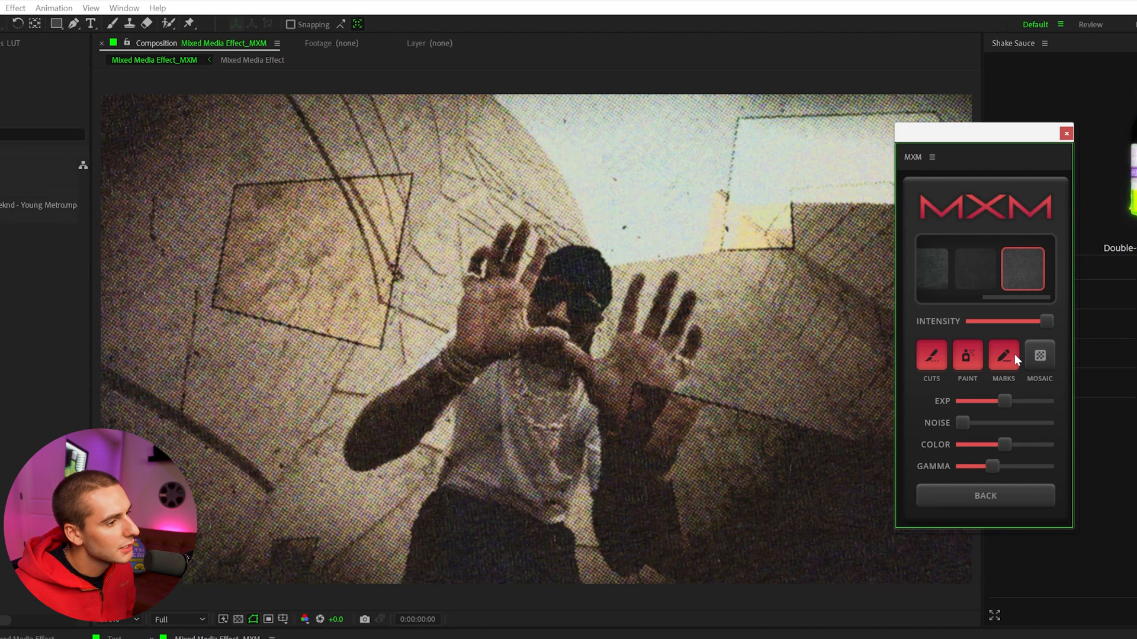
pyautogui.click(1039, 356)
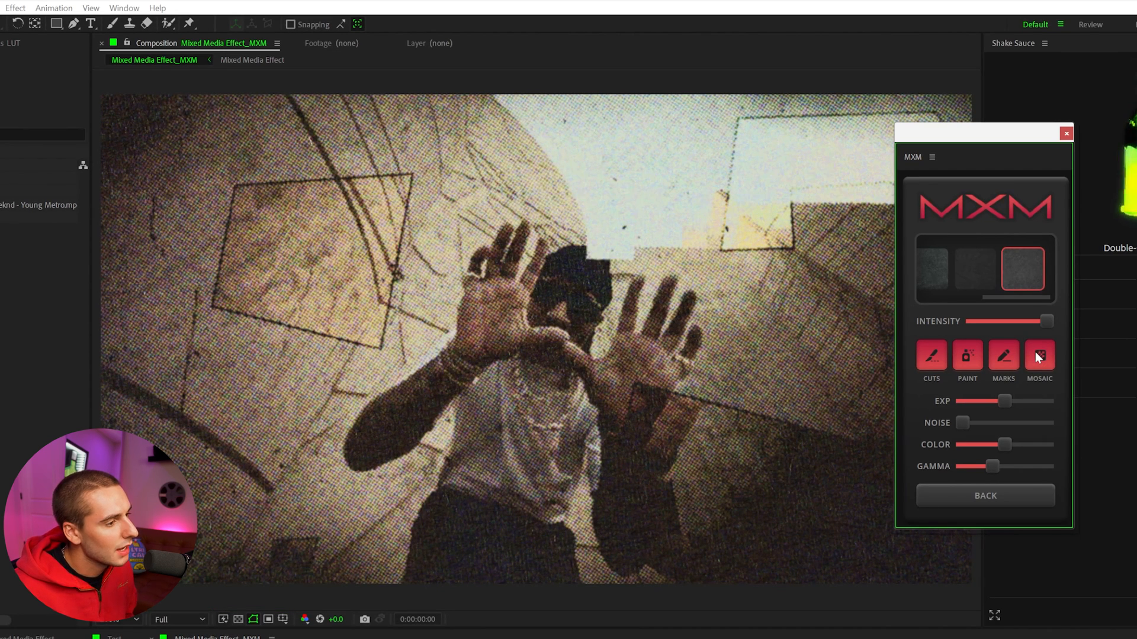
# Raise the texture exposure and adjust the noise slider
pyautogui.moveTo(1003, 401); pyautogui.dragTo(1019, 401)
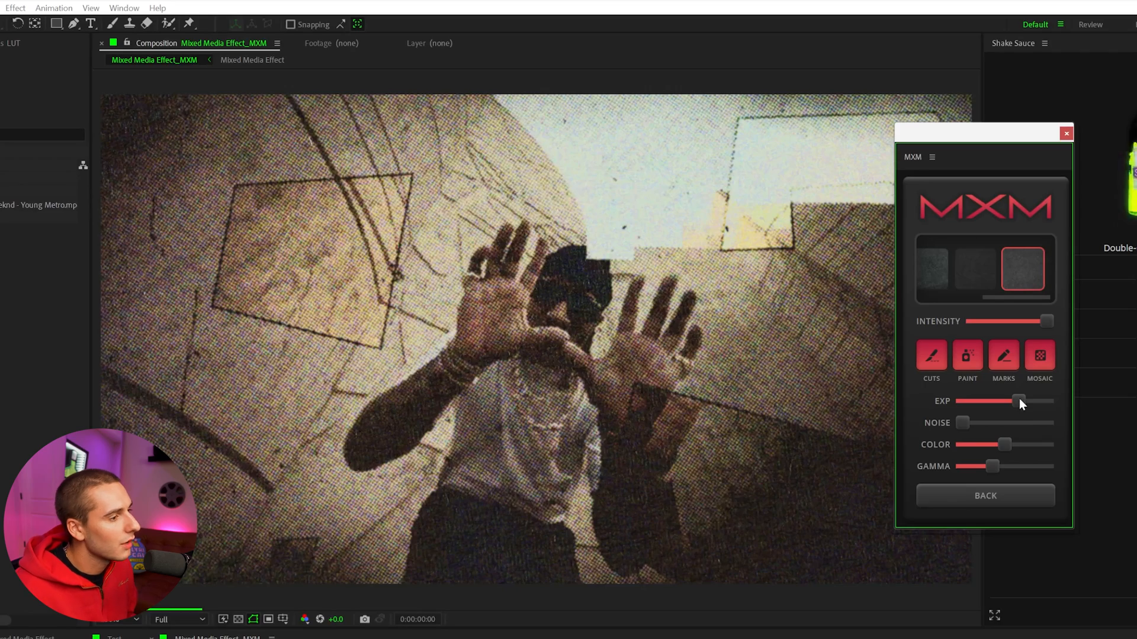
pyautogui.moveTo(1018, 401); pyautogui.dragTo(1014, 403)
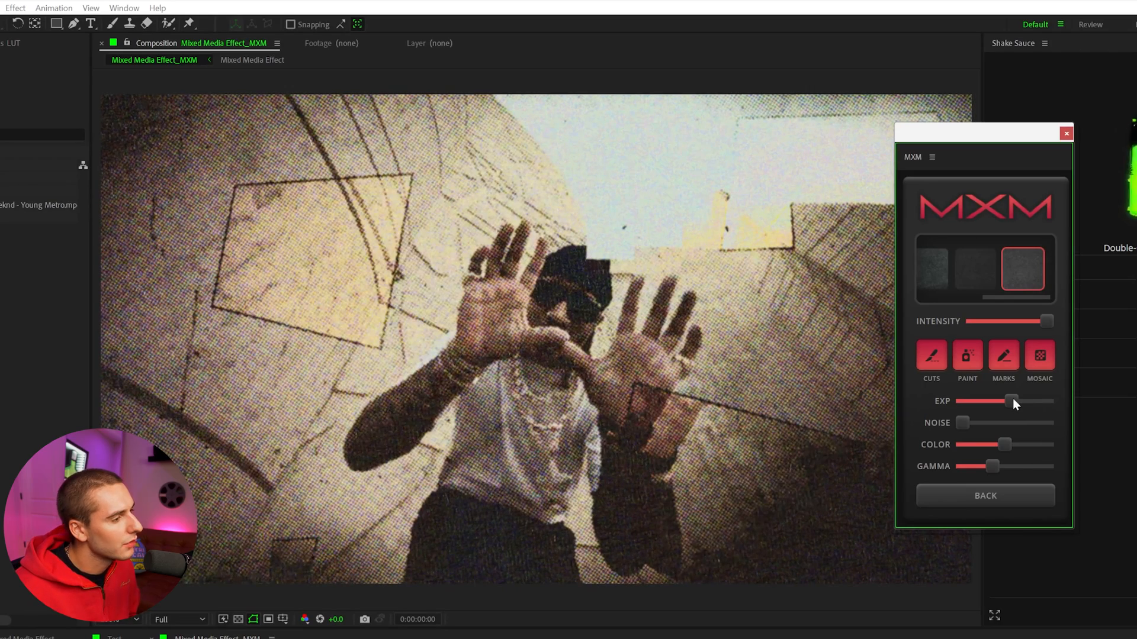
pyautogui.moveTo(962, 423); pyautogui.dragTo(991, 423)
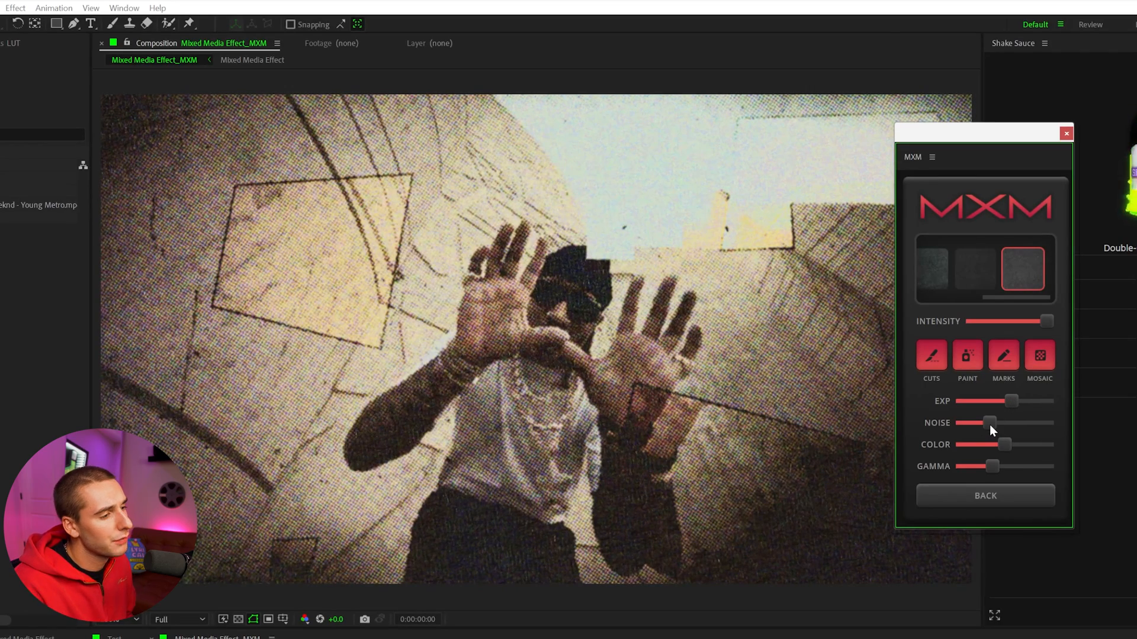
pyautogui.moveTo(990, 423); pyautogui.dragTo(968, 423)
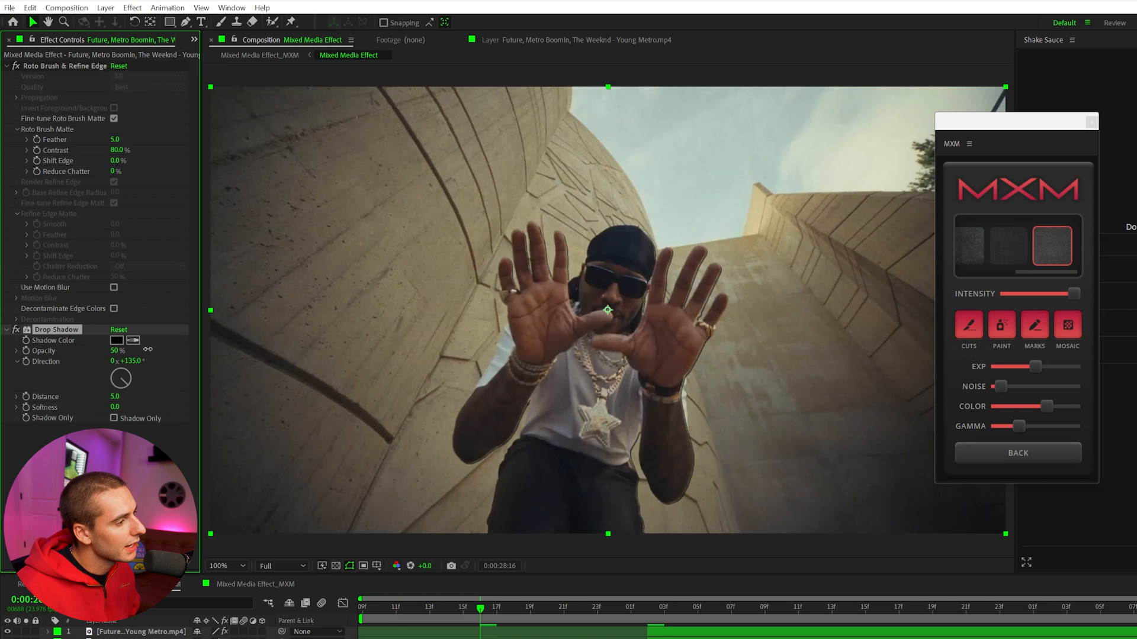
# Pick a new Shadow Color for the performer's drop shadow glow
pyautogui.click(116, 339)
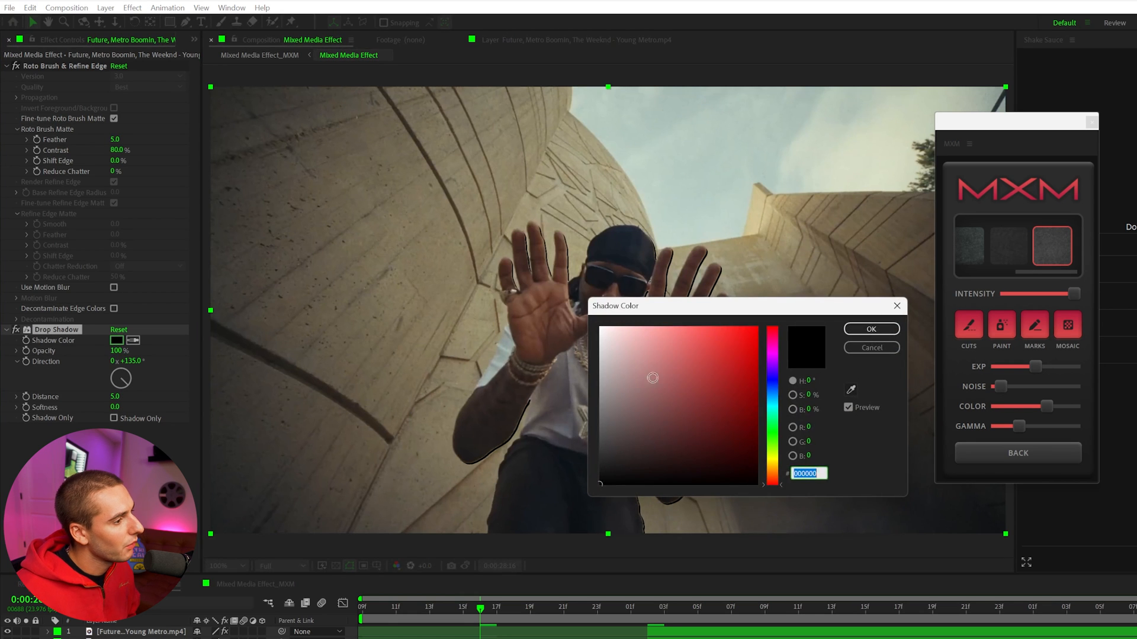
pyautogui.click(871, 329)
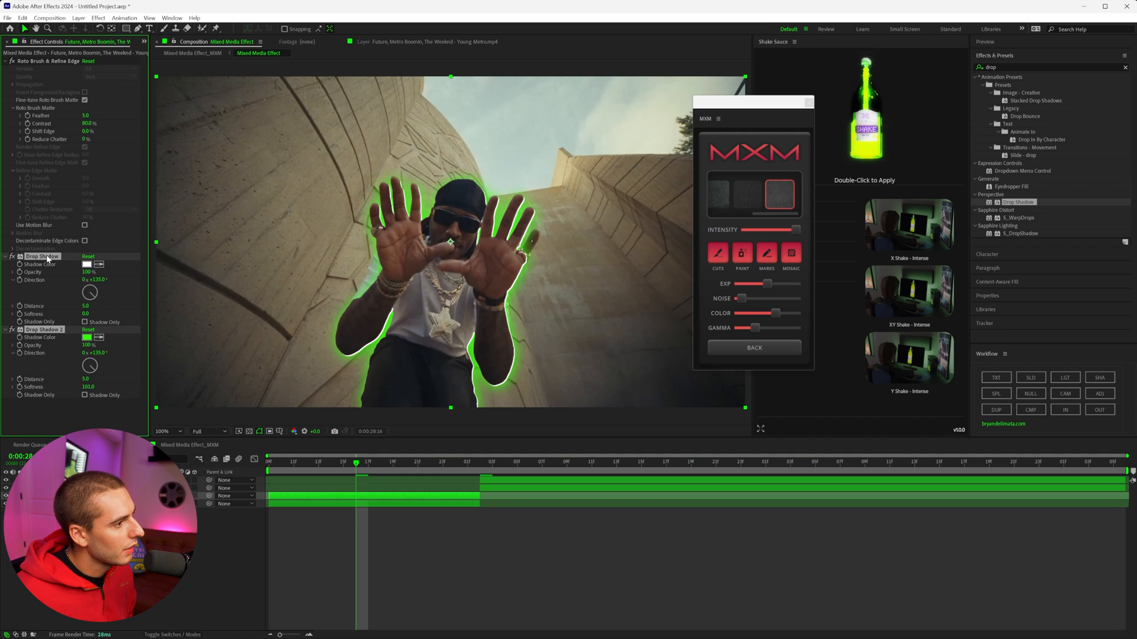
pyautogui.click(491, 462)
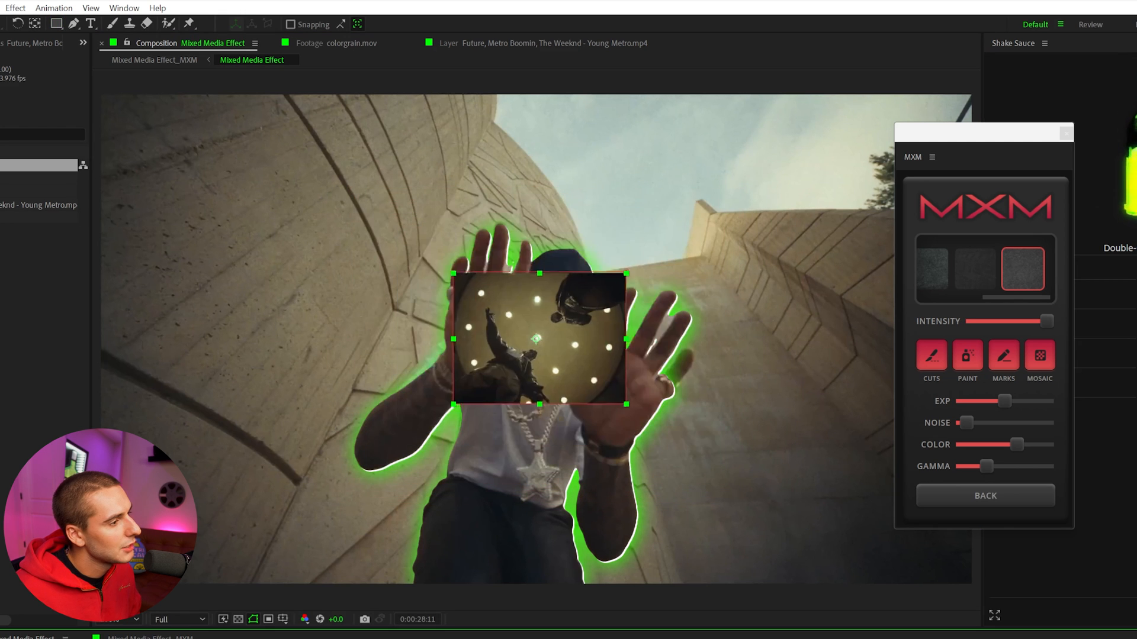
# Move the inset clip to the upper left and open its drop shadow colour
pyautogui.moveTo(538, 338); pyautogui.dragTo(445, 313)
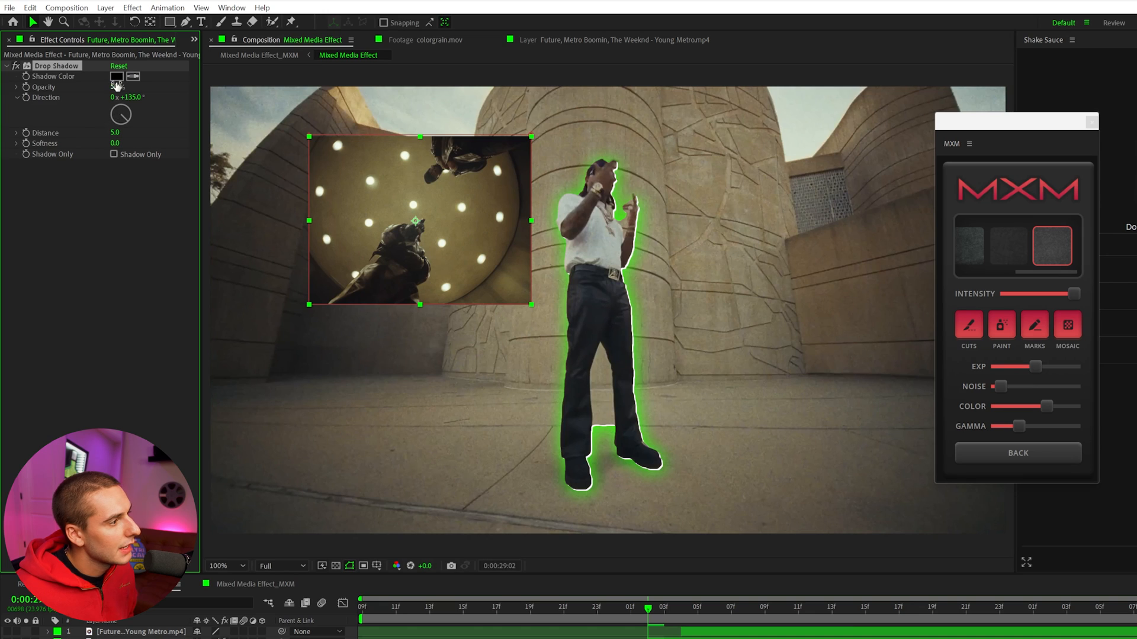
pyautogui.click(116, 76)
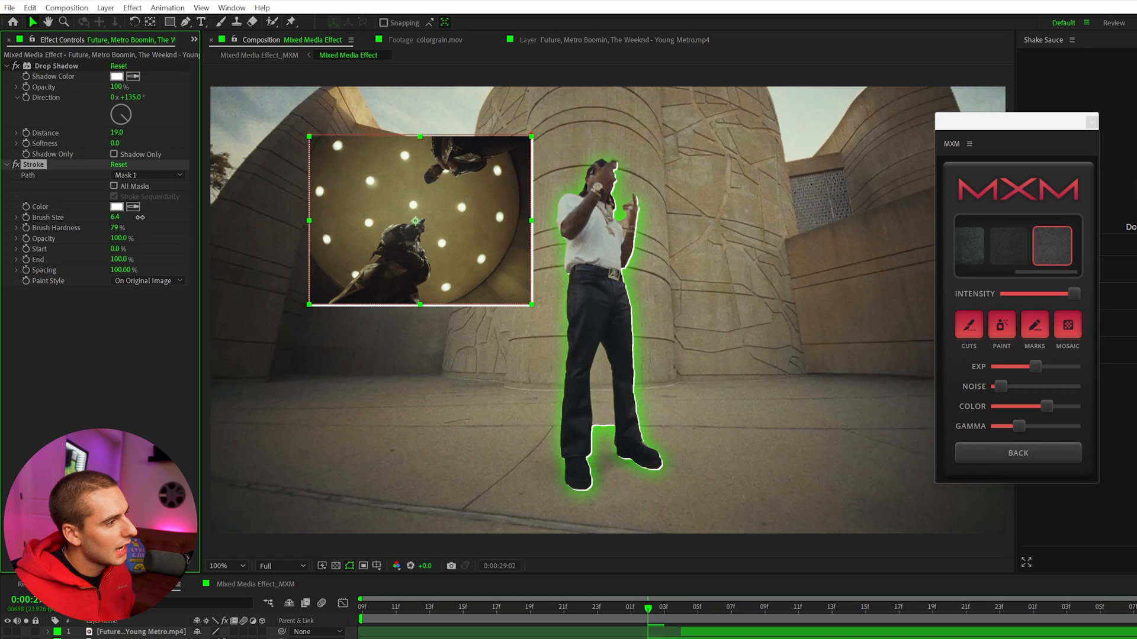
# Thicken the inset clip's Stroke brush size to 11.5 and move it lower right
pyautogui.moveTo(116, 217); pyautogui.dragTo(130, 217)
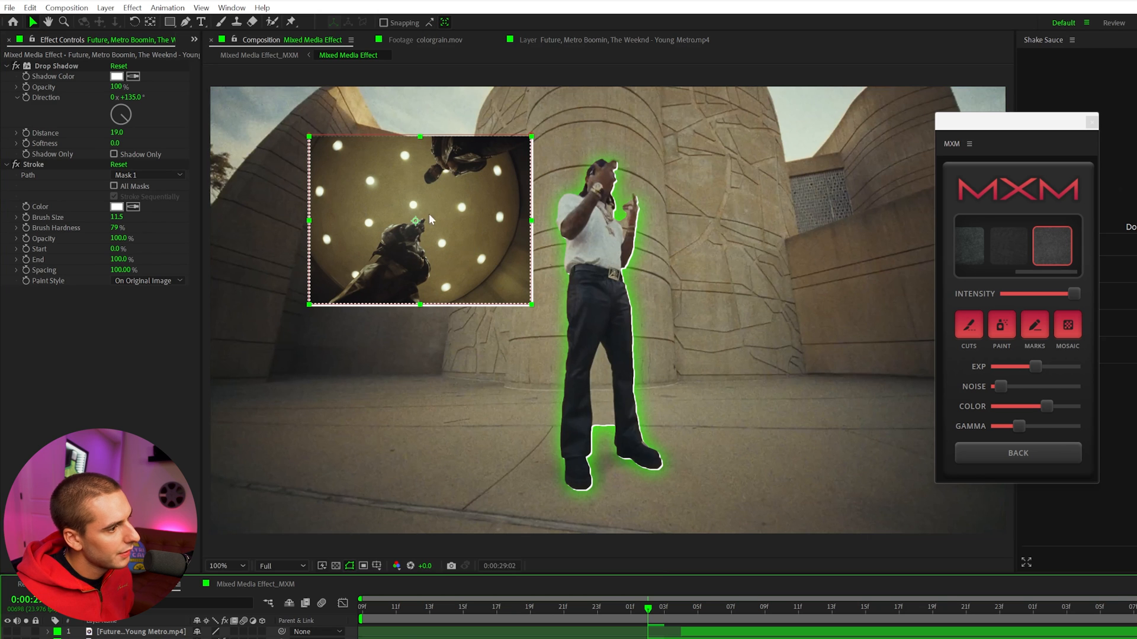
pyautogui.moveTo(419, 219); pyautogui.dragTo(808, 403)
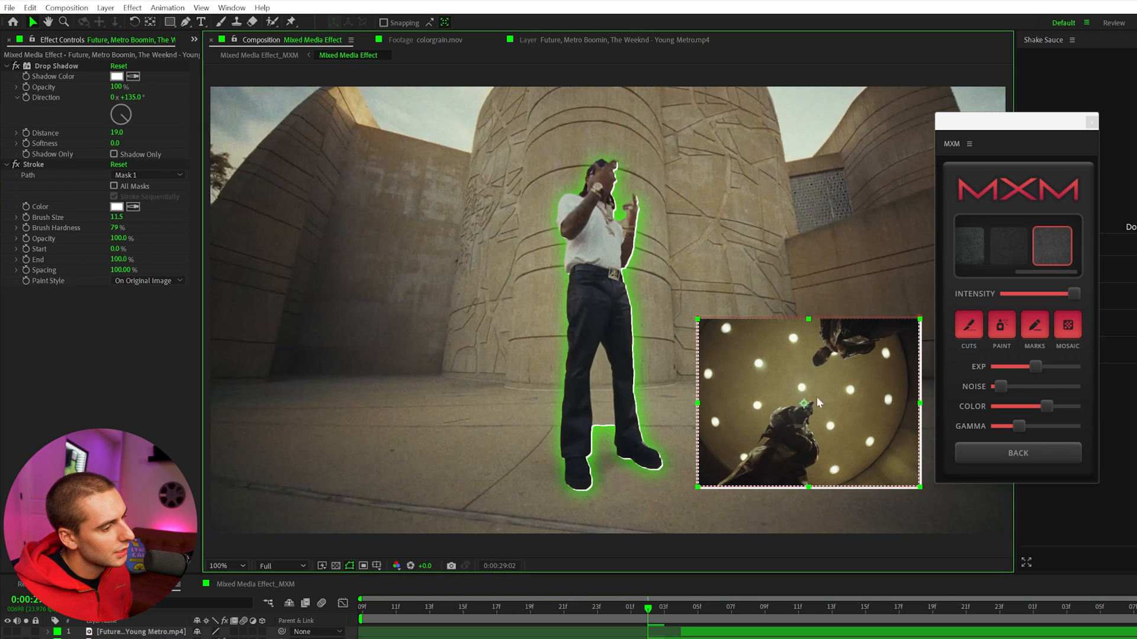